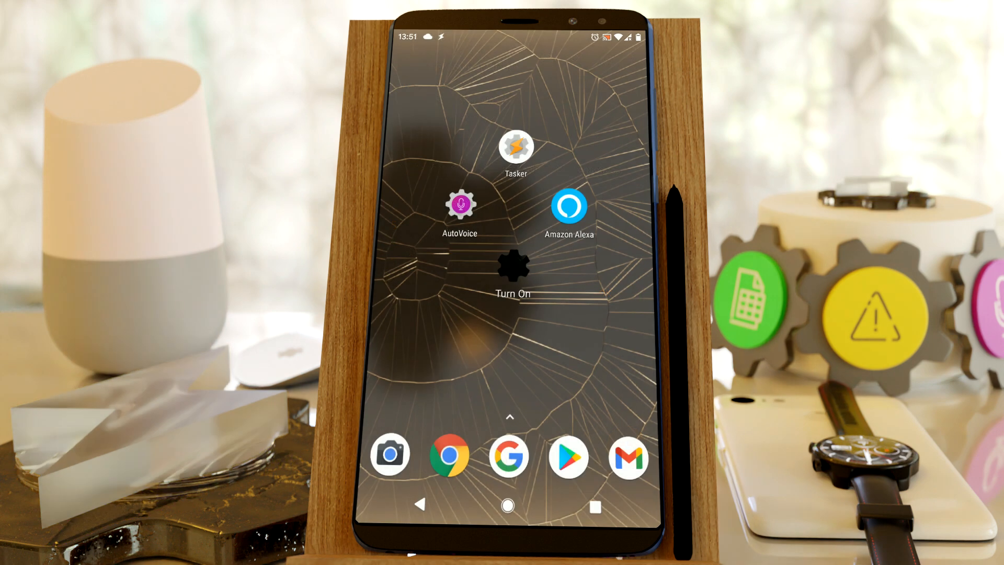
# Create a new Tasker profile using the Sleep state, found by filtering categories for 'slee'.
pyautogui.click(511, 264)
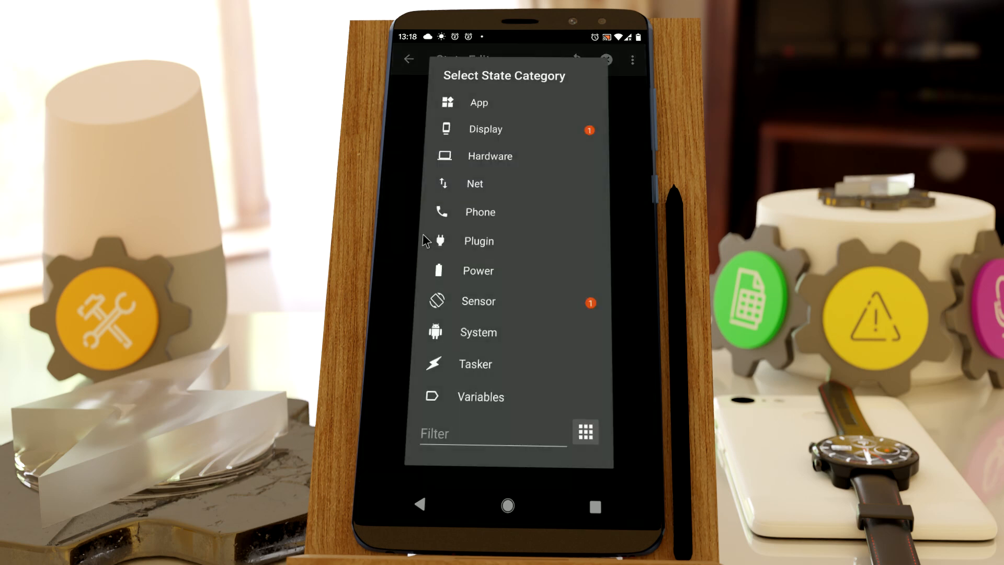
pyautogui.write('slee')
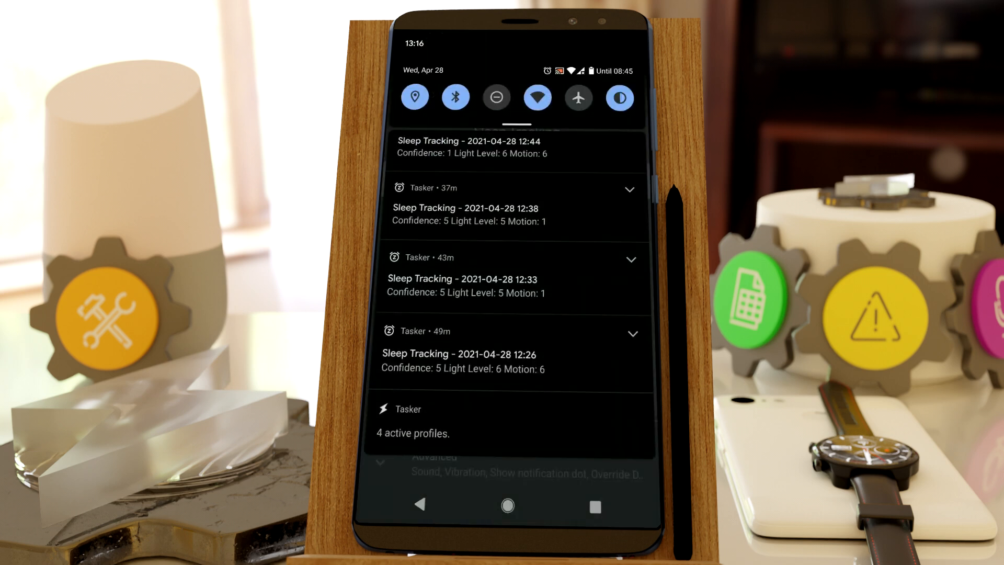
pyautogui.scroll(-3)
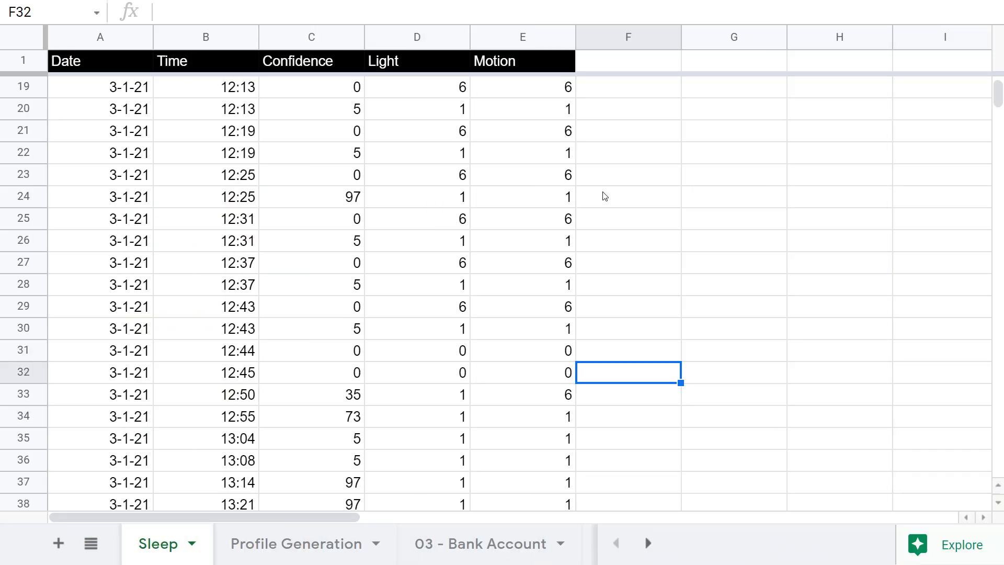
pyautogui.scroll(-3)
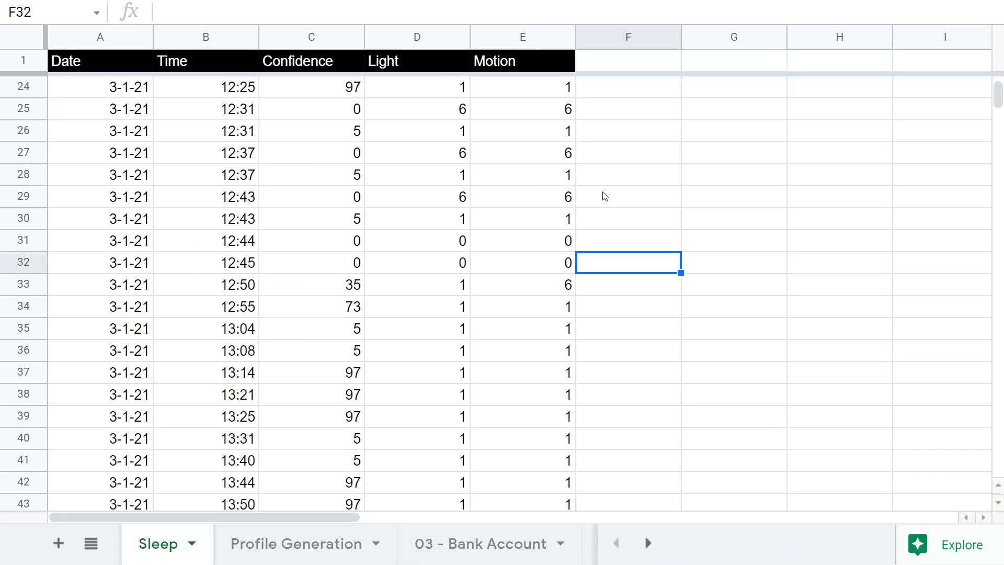
pyautogui.scroll(-3)
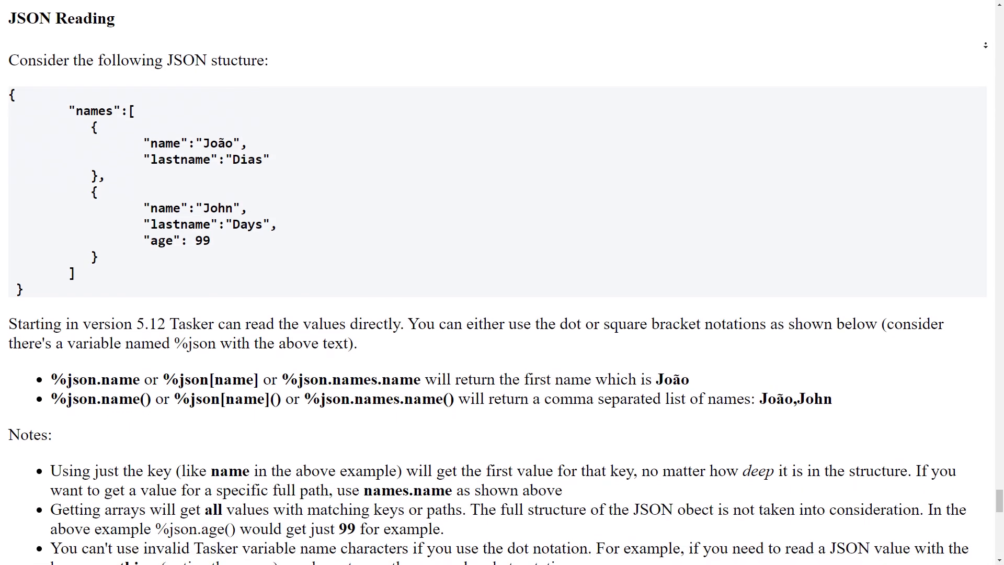
pyautogui.scroll(-3)
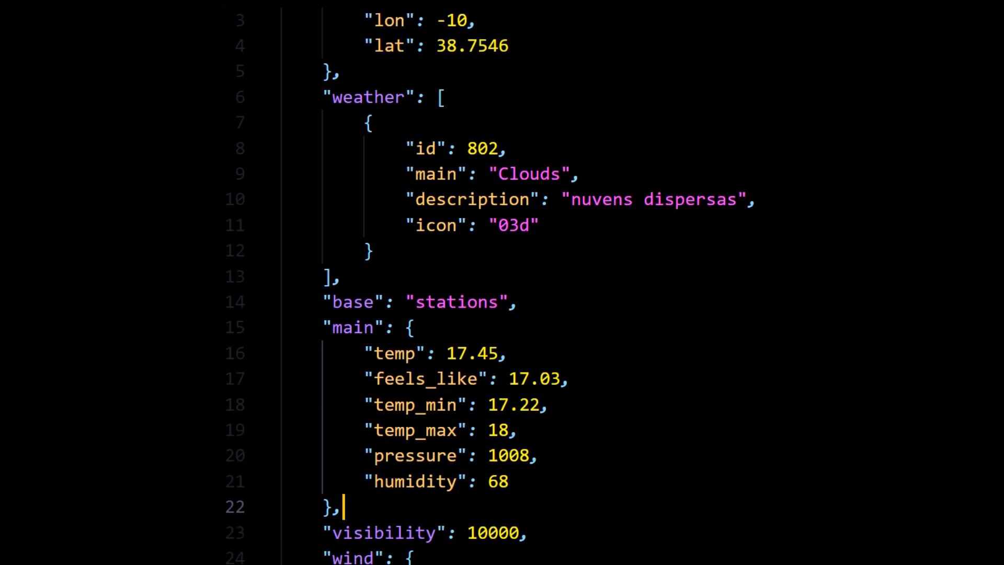
pyautogui.scroll(-3)
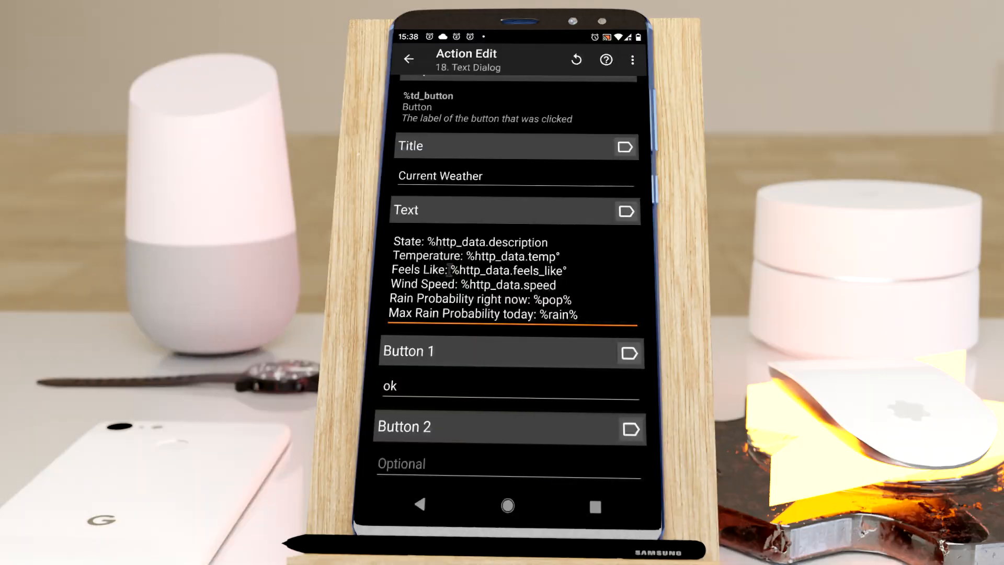
# Run the weather task and dismiss the Current Weather dialog showing light rain, 17.48°, 93%.
pyautogui.doubleClick(487, 271)
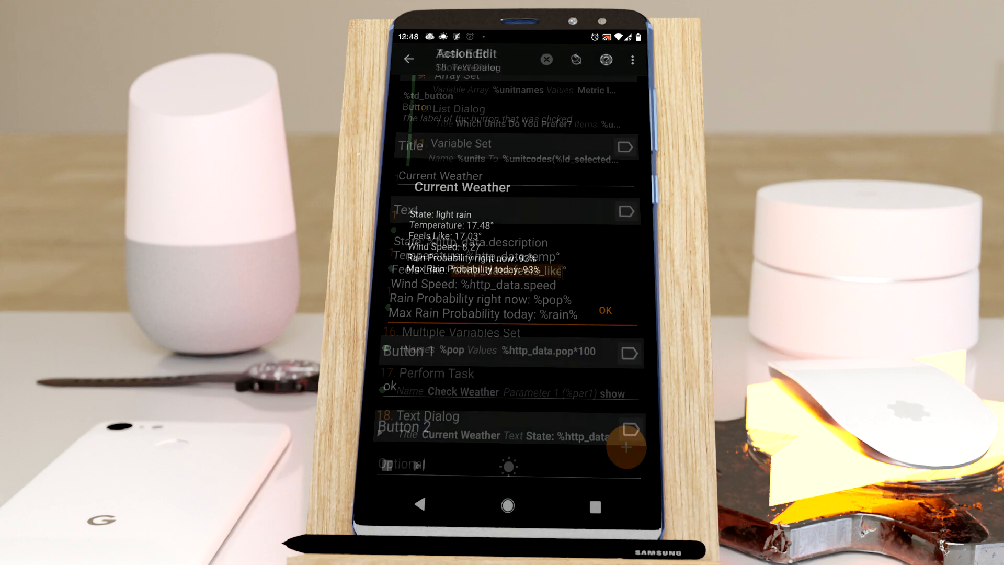
pyautogui.click(409, 59)
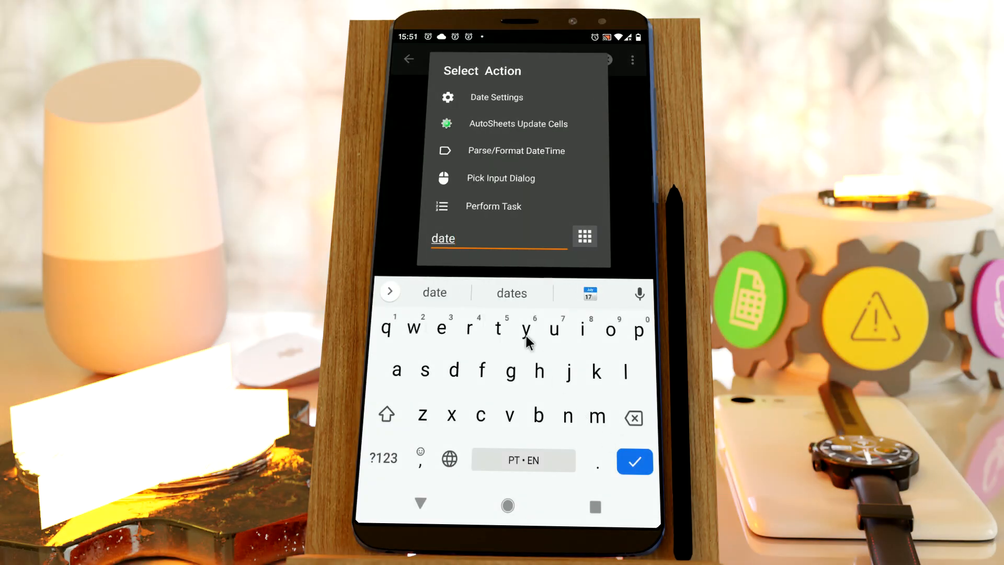
pyautogui.moveTo(502, 159)
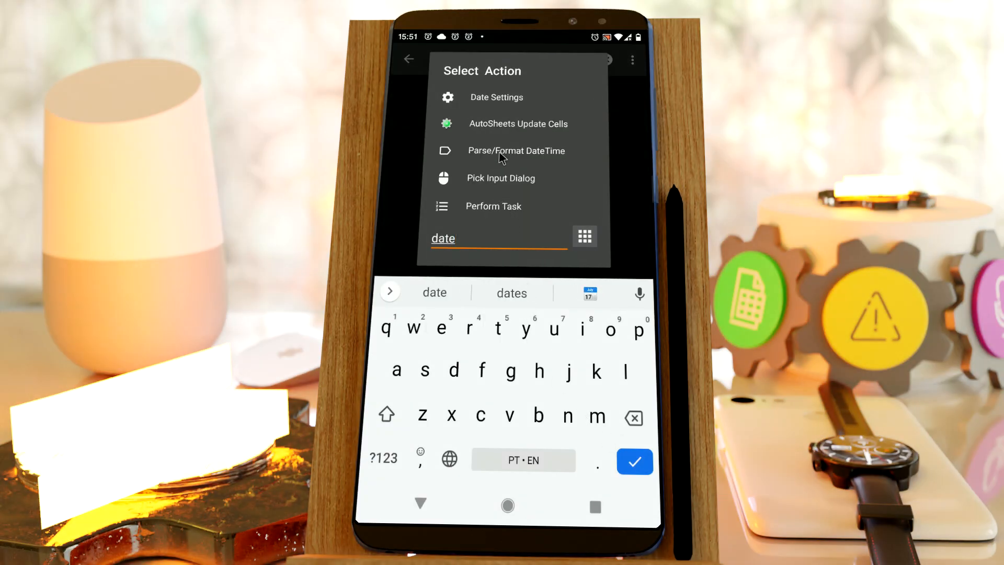
# Add Parse/Format DateTime to Get Sunset Sunrise, then run and stop the task.
pyautogui.click(516, 151)
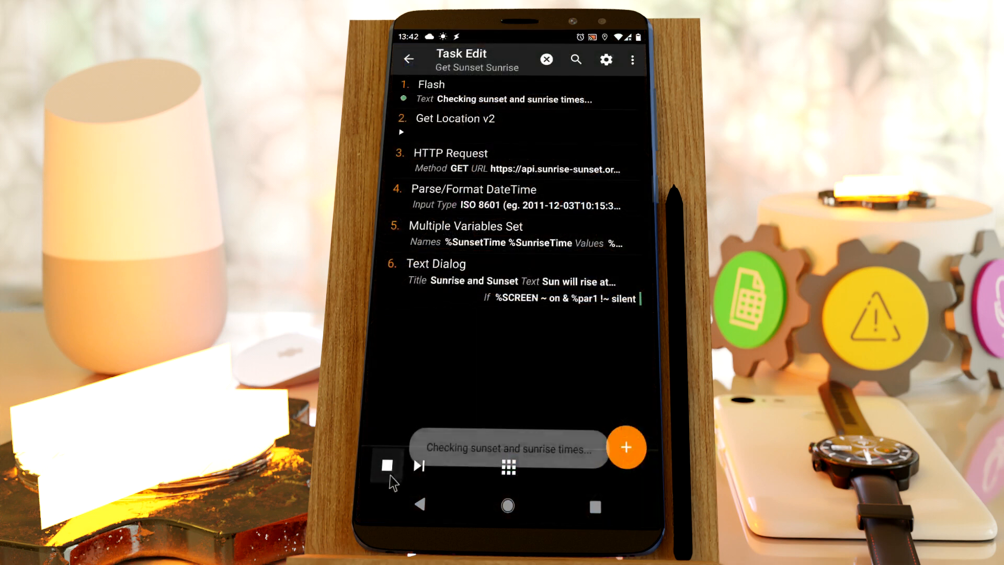
pyautogui.click(386, 465)
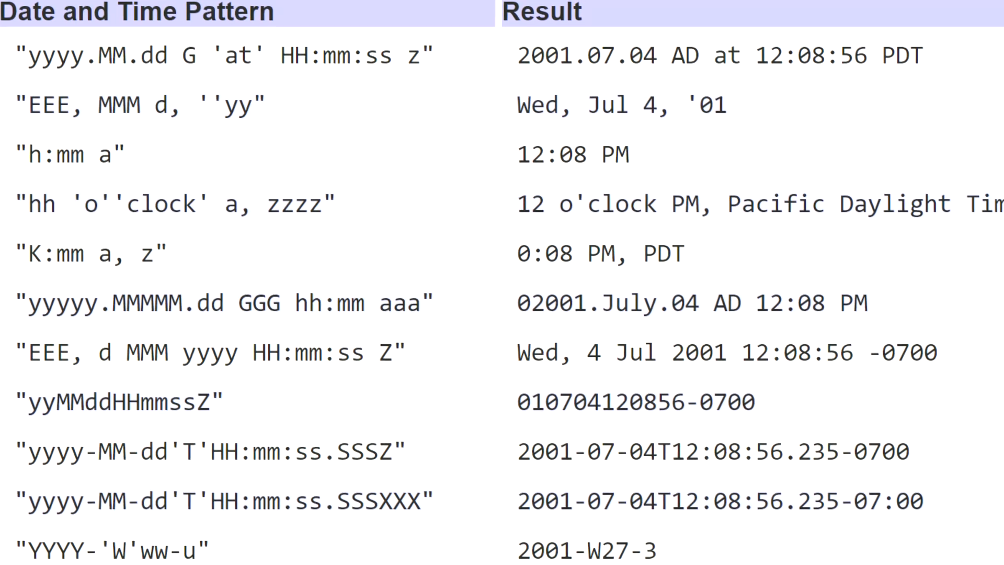
pyautogui.scroll(-3)
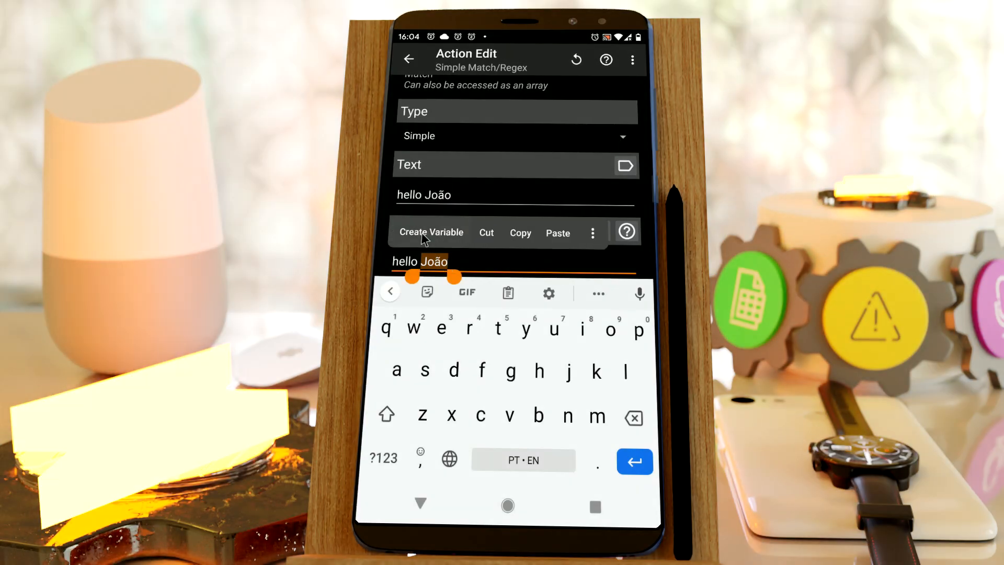
# Turn 'João' into a variable named name and select the %name match variable.
pyautogui.click(431, 232)
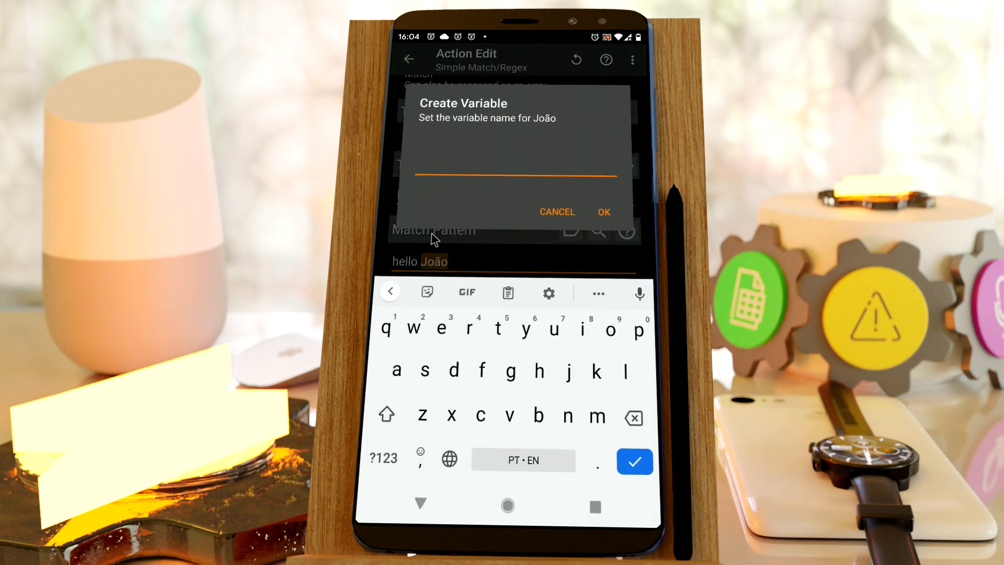
pyautogui.click(633, 461)
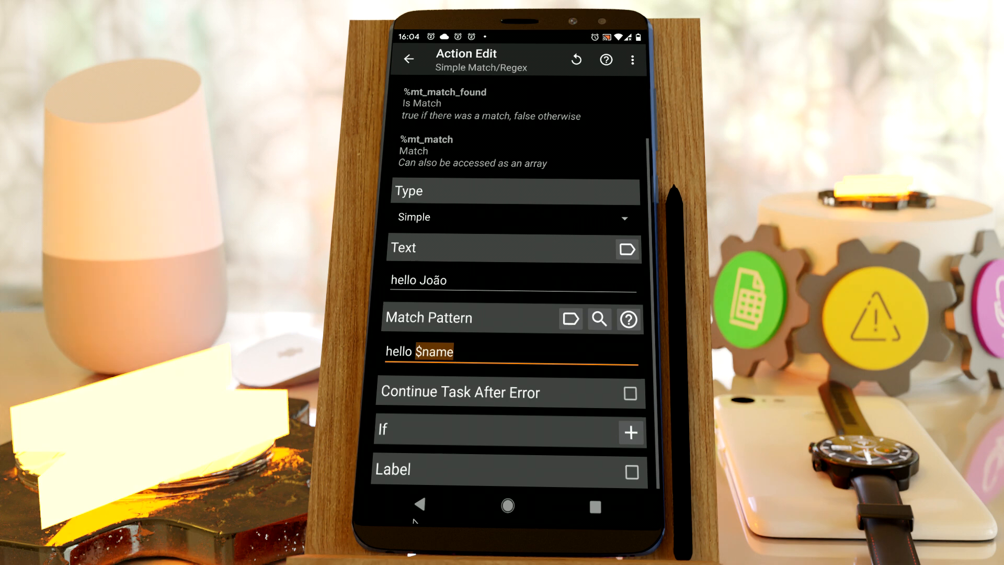
pyautogui.click(569, 319)
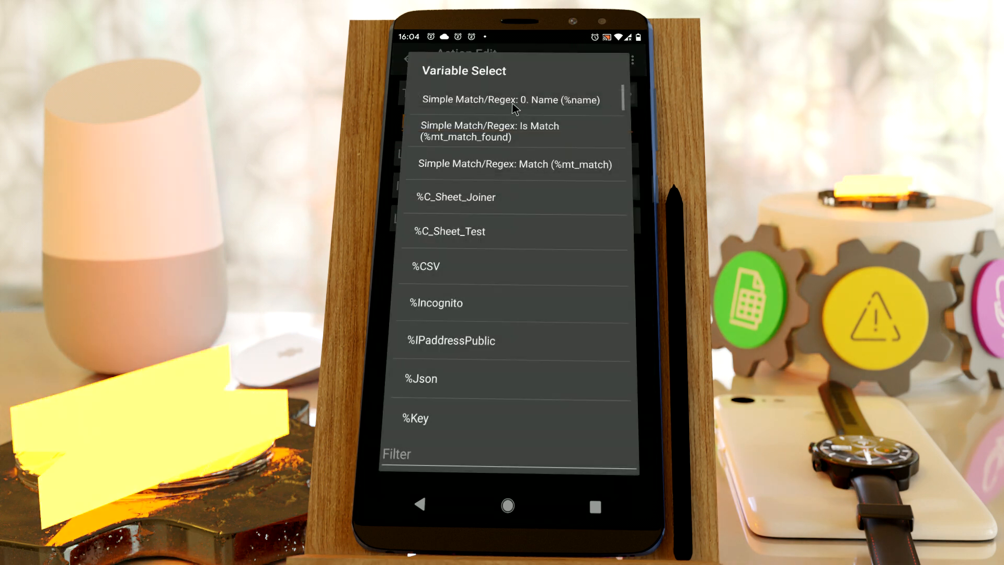
pyautogui.moveTo(585, 110)
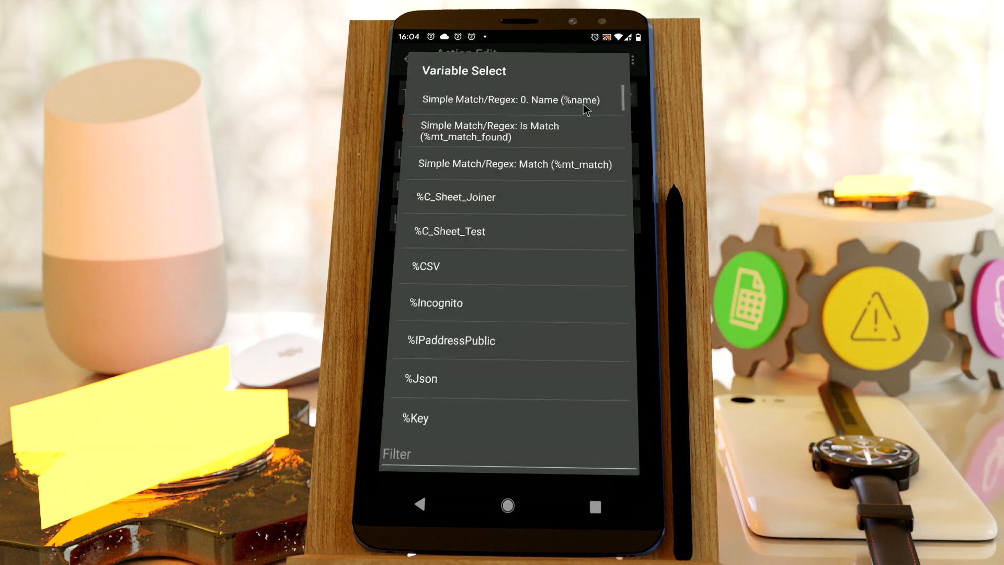
pyautogui.click(508, 99)
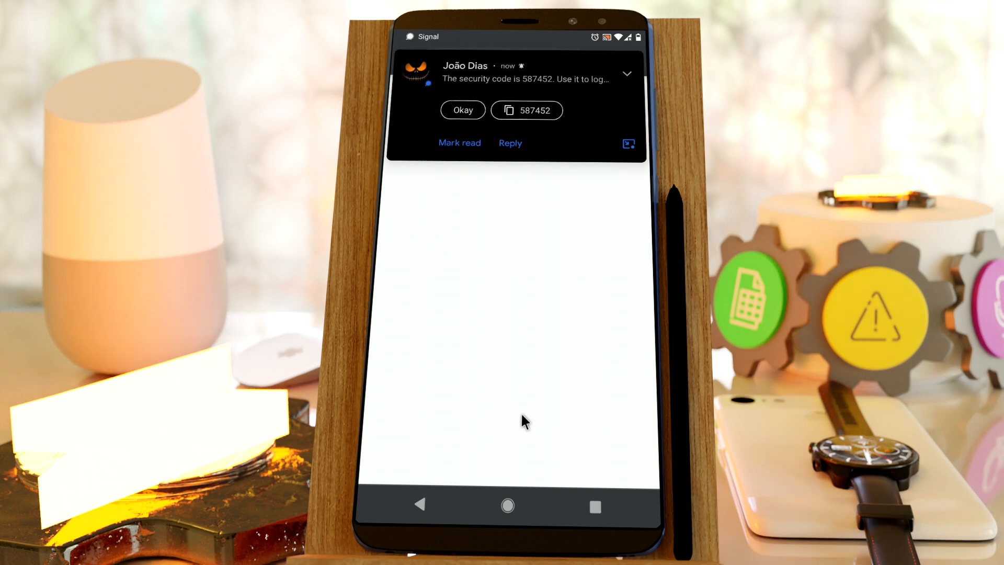
pyautogui.click(526, 111)
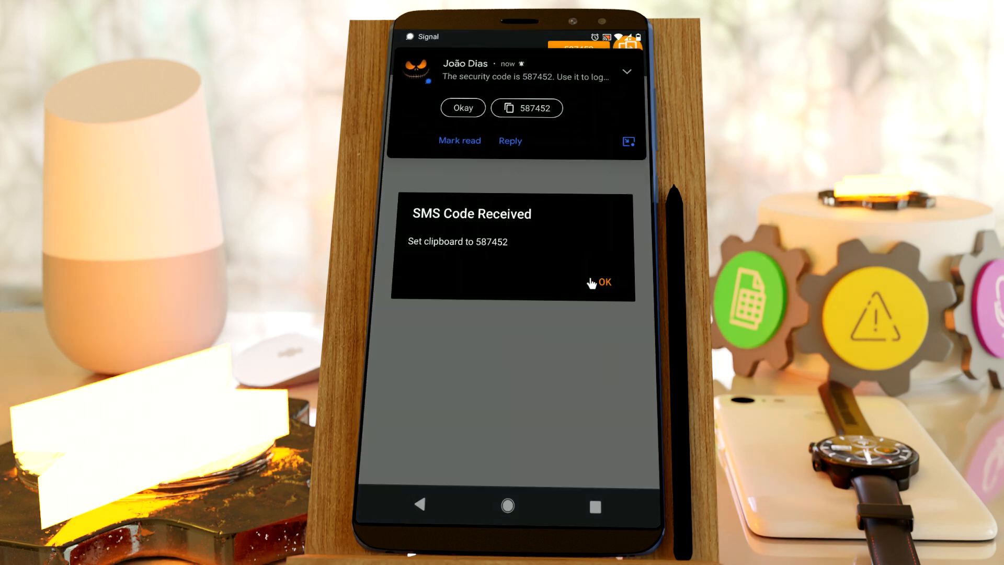
pyautogui.click(602, 283)
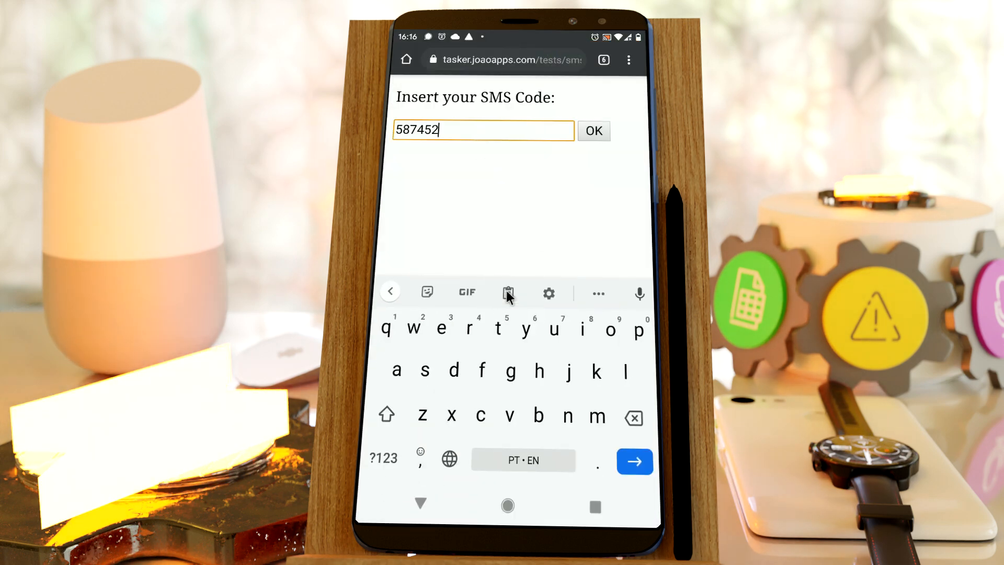
pyautogui.click(592, 131)
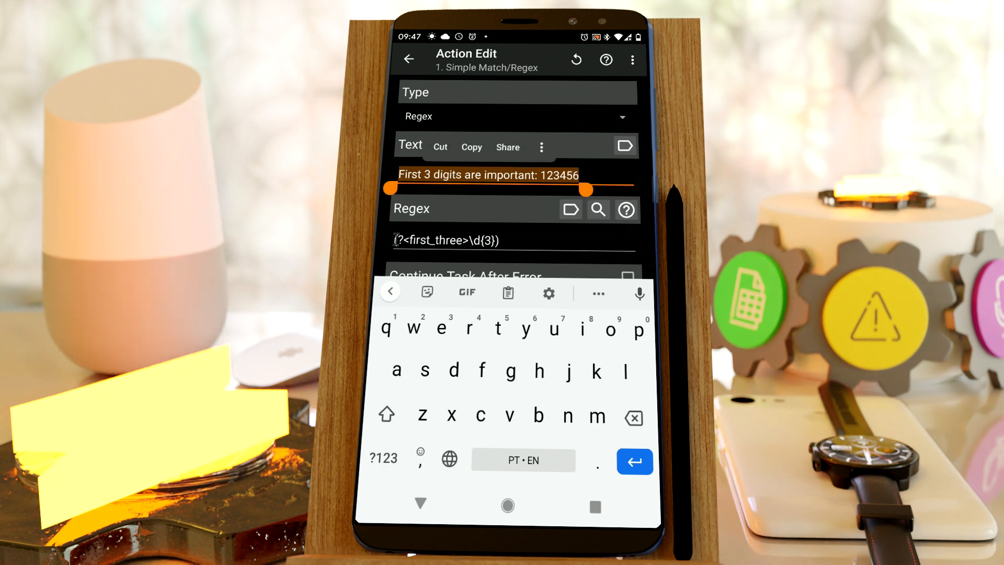
# Leave the Simple Match/Regex edit set to Regex with the (?<first_three>\d{3}) pattern.
pyautogui.click(409, 59)
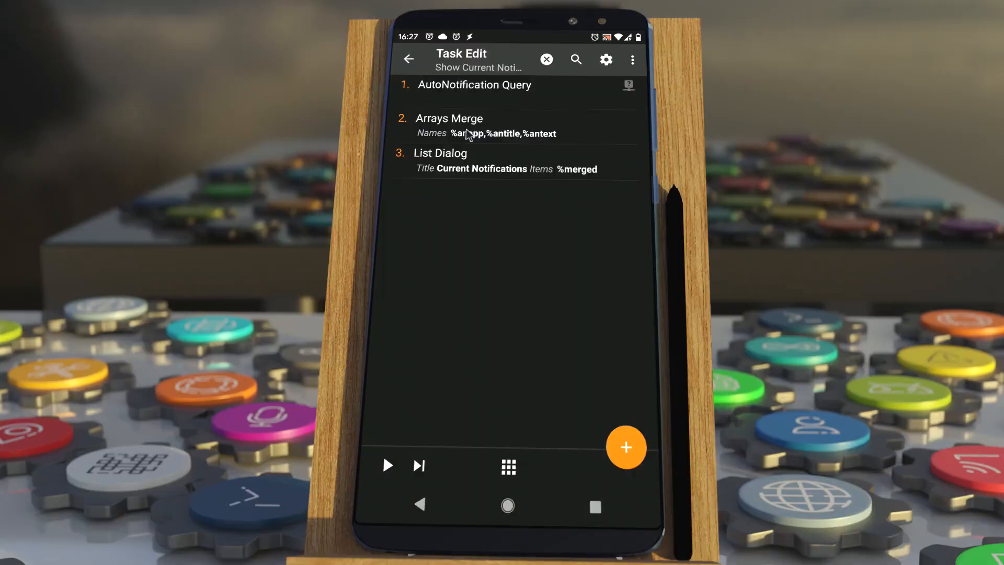
# Run the AutoNotification Query and Arrays Merge task to show the Current Notifications list.
pyautogui.click(449, 125)
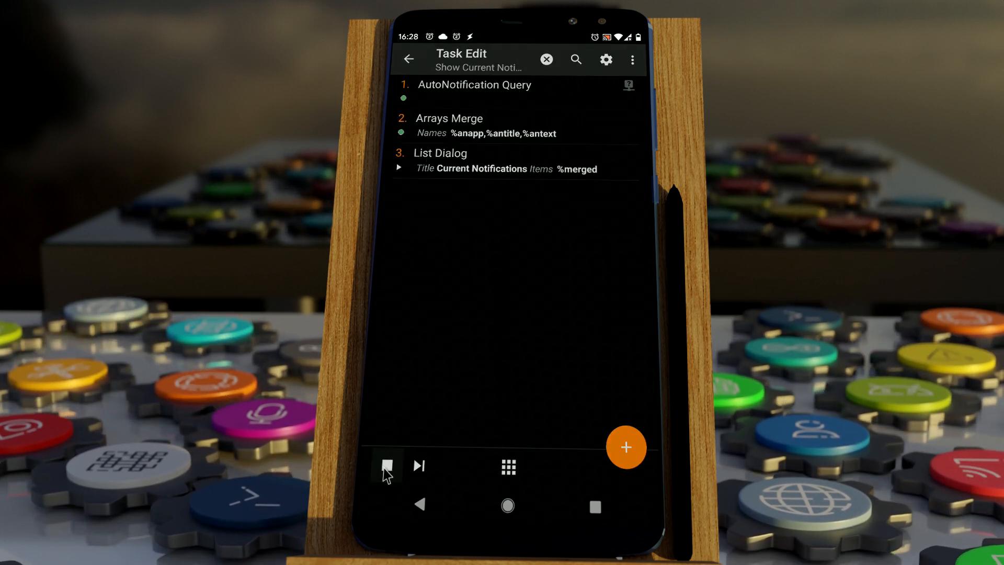
pyautogui.click(386, 465)
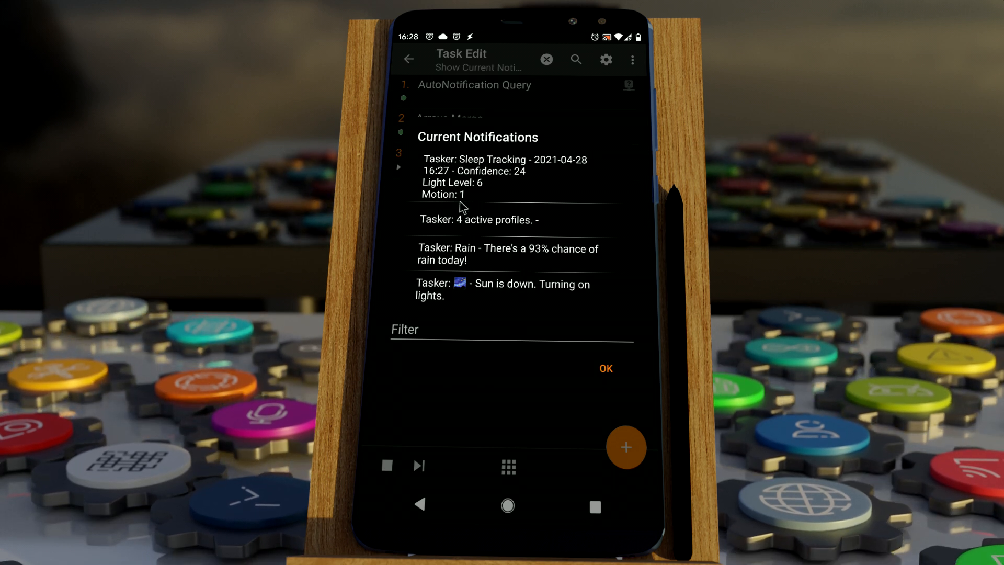
pyautogui.moveTo(539, 379)
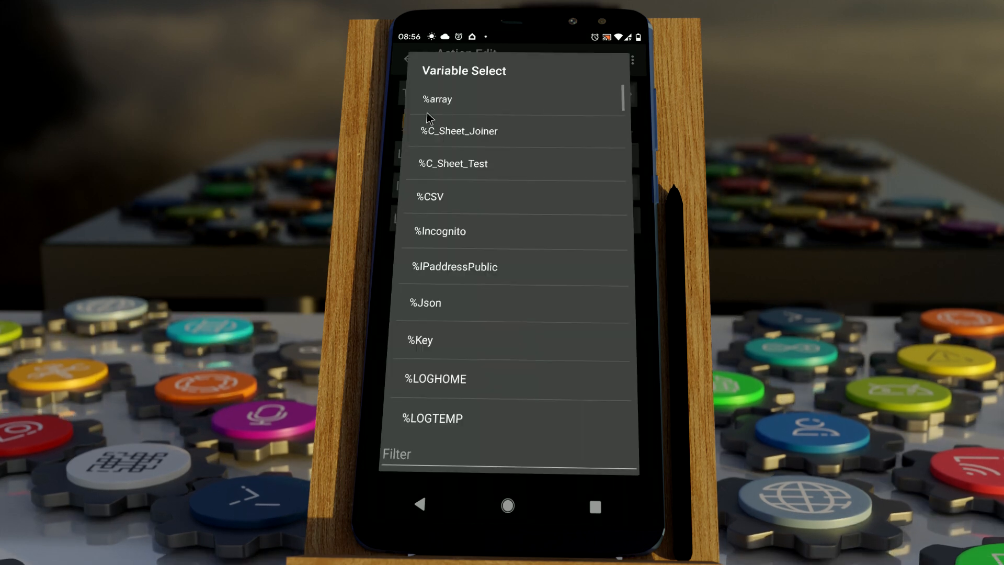
# Set the Flash text to %array joined by a newline using 'Array: Join all elements'.
pyautogui.click(437, 99)
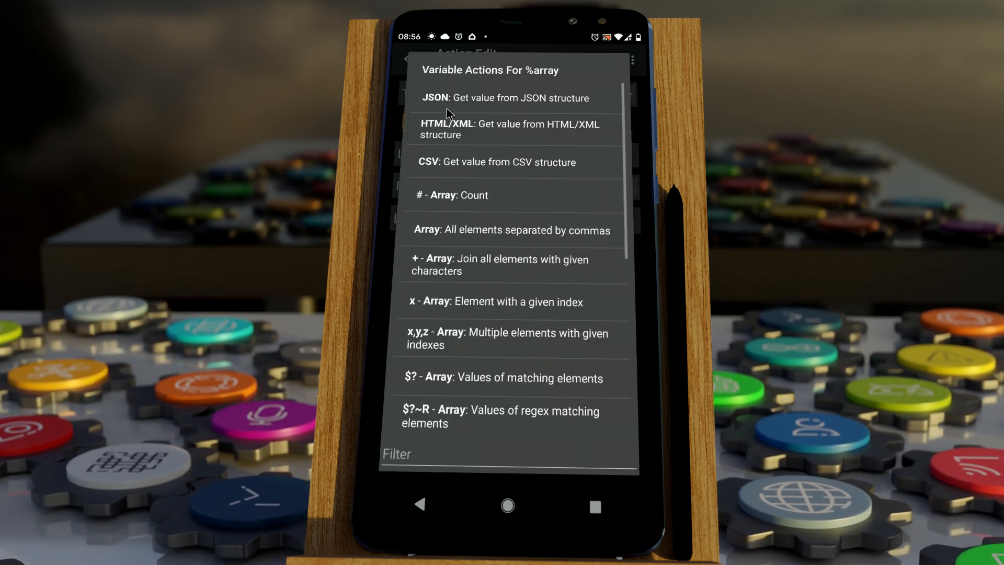
pyautogui.scroll(-3)
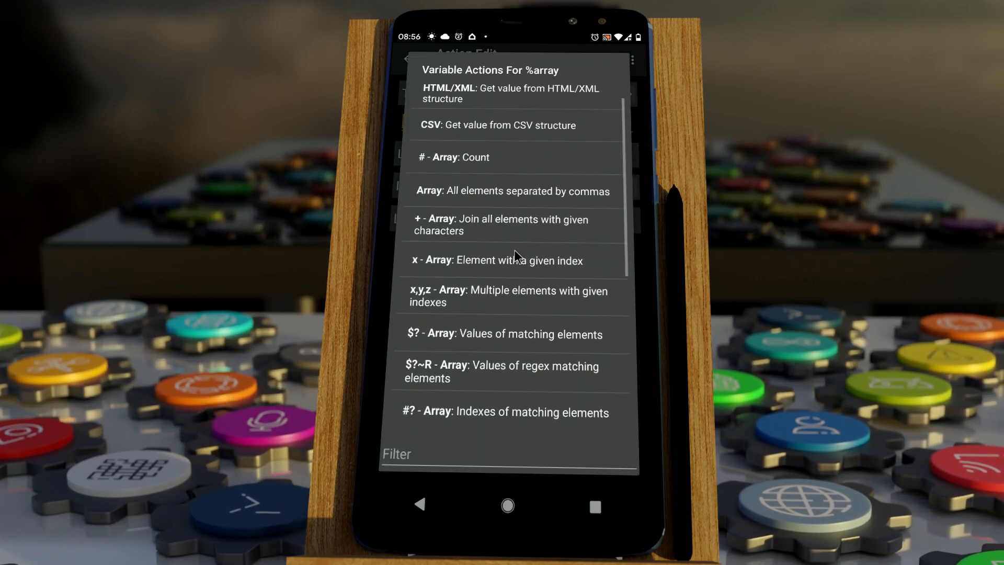
pyautogui.scroll(-3)
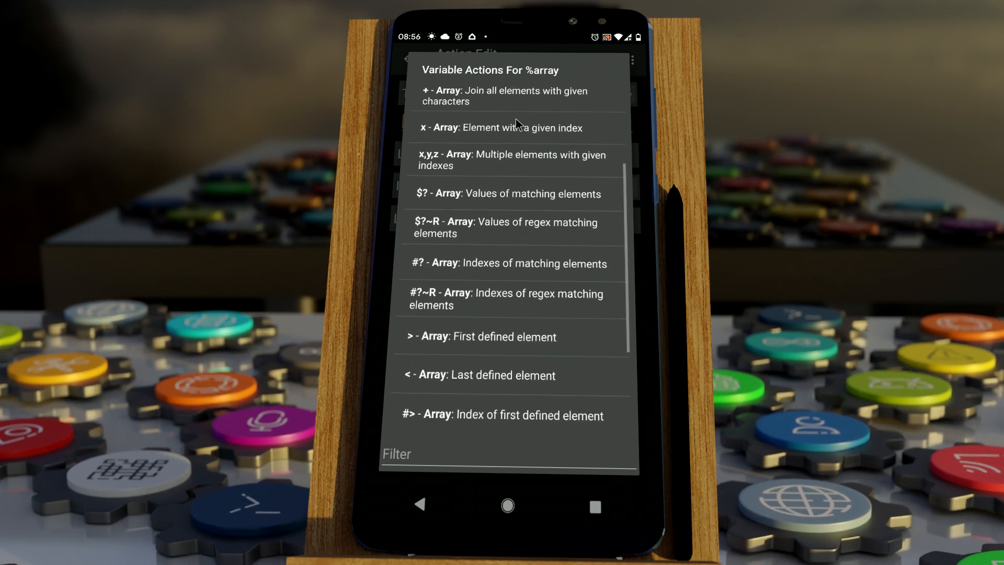
pyautogui.scroll(-3)
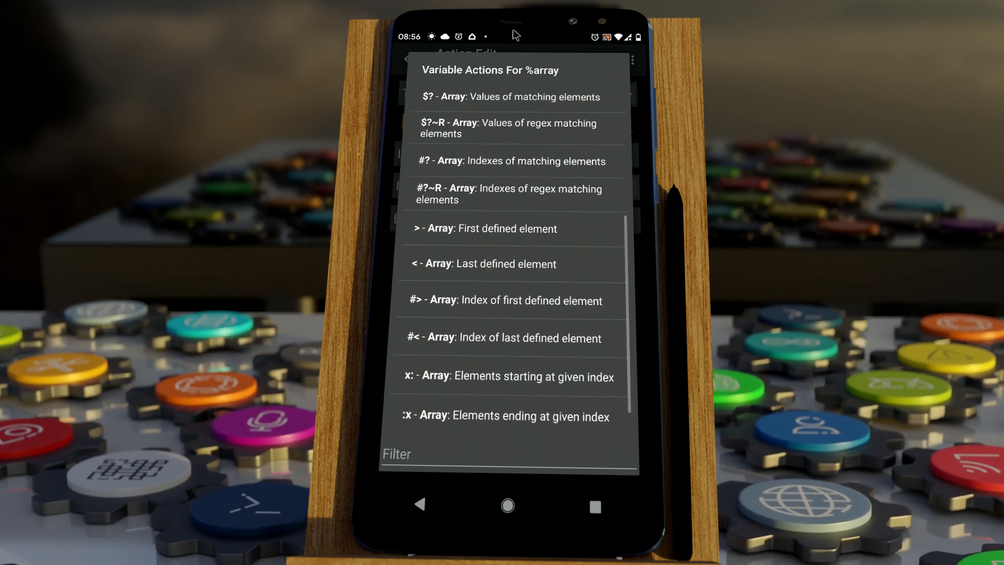
pyautogui.scroll(3)
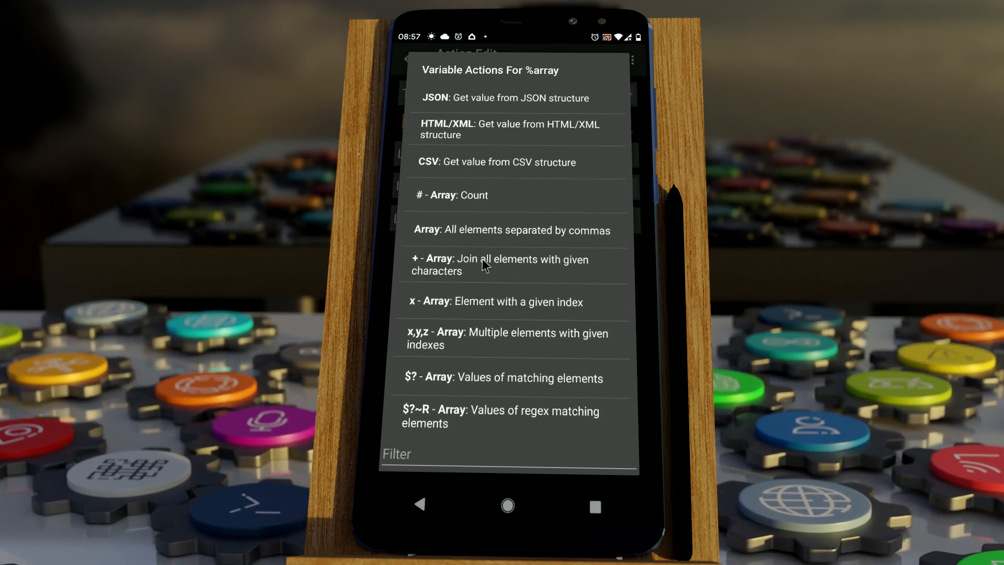
pyautogui.click(499, 265)
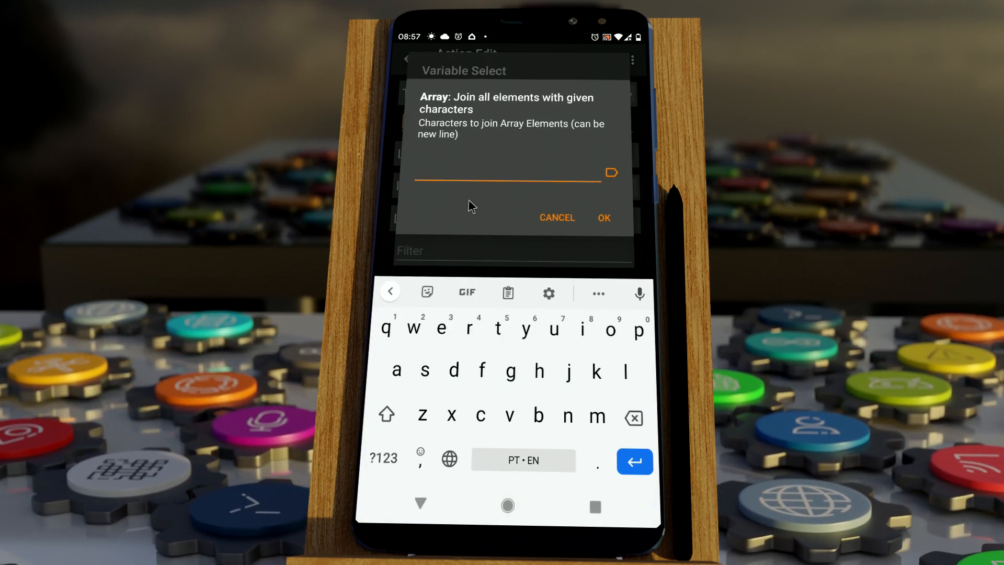
pyautogui.click(634, 461)
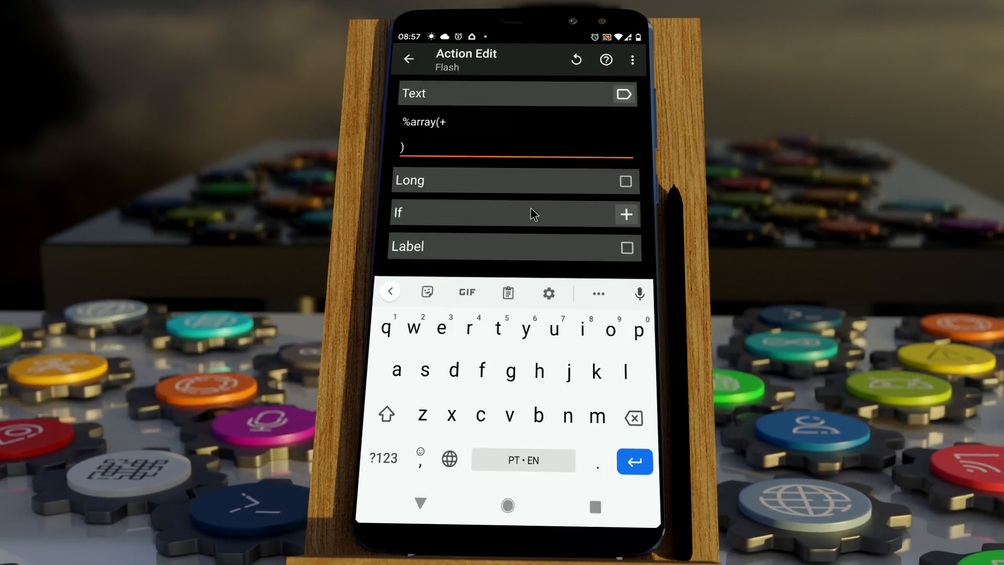
pyautogui.moveTo(437, 497)
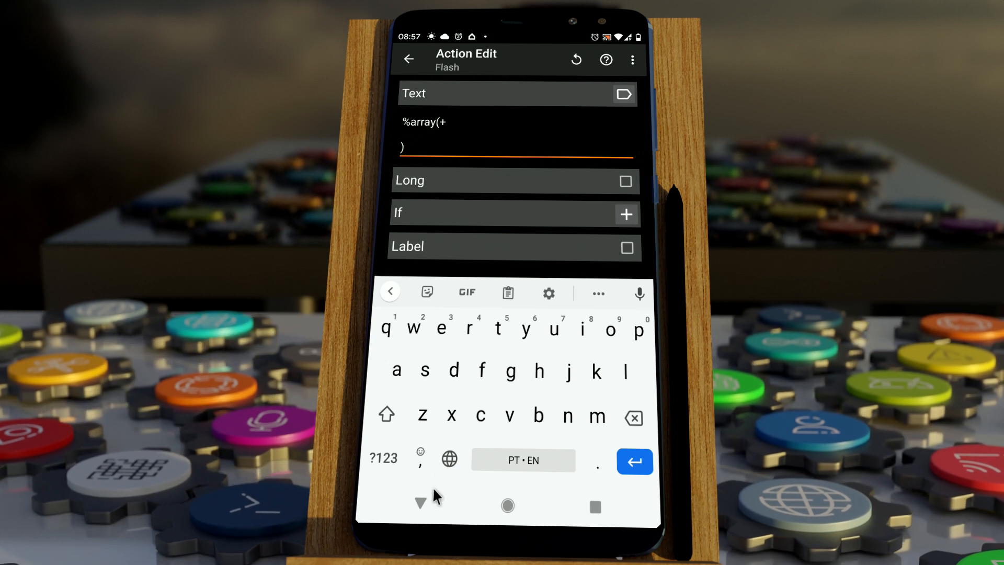
pyautogui.click(408, 60)
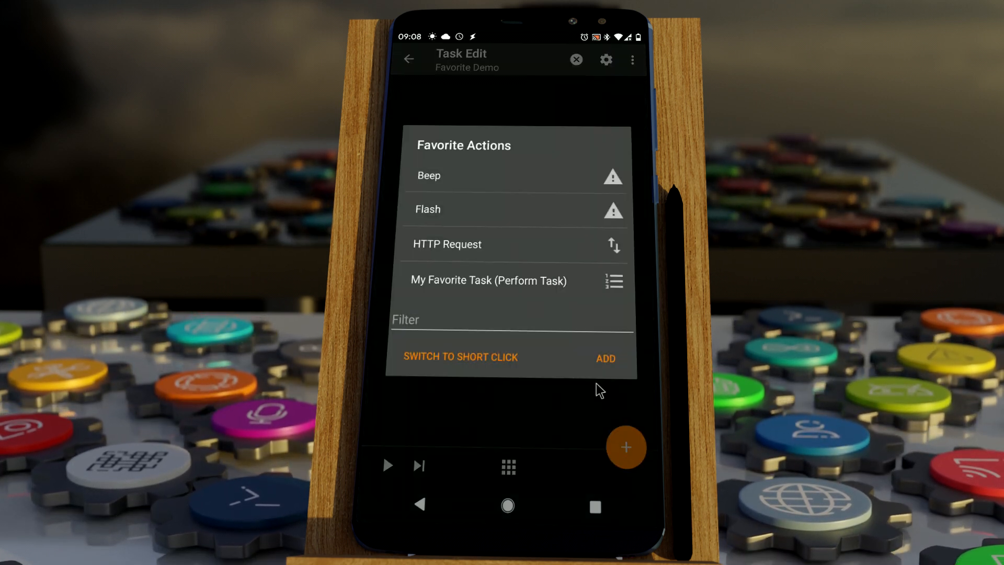
pyautogui.moveTo(471, 250)
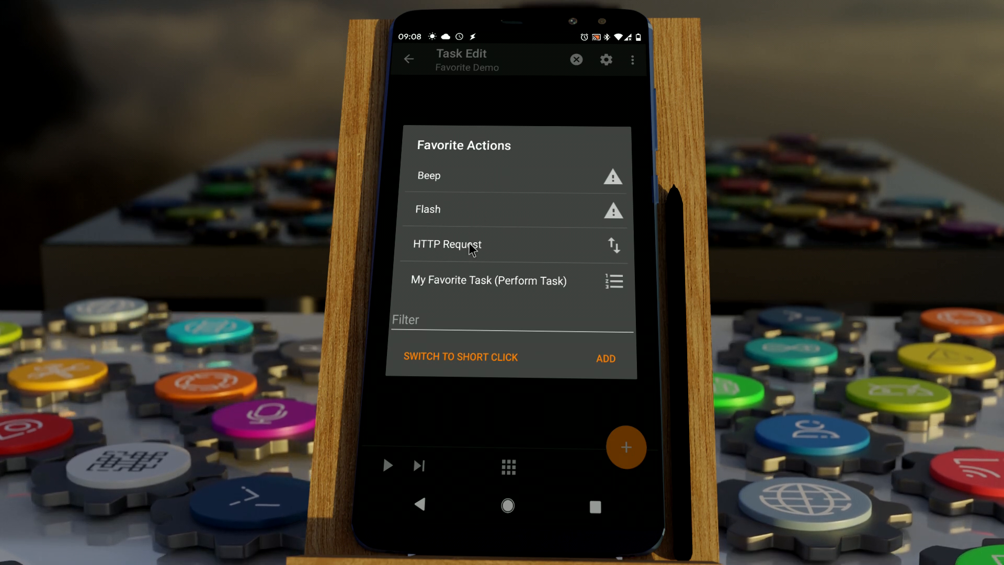
# Add Flash and My Favorite Task (Perform Task) to Favorite Demo from the favorites list.
pyautogui.click(427, 208)
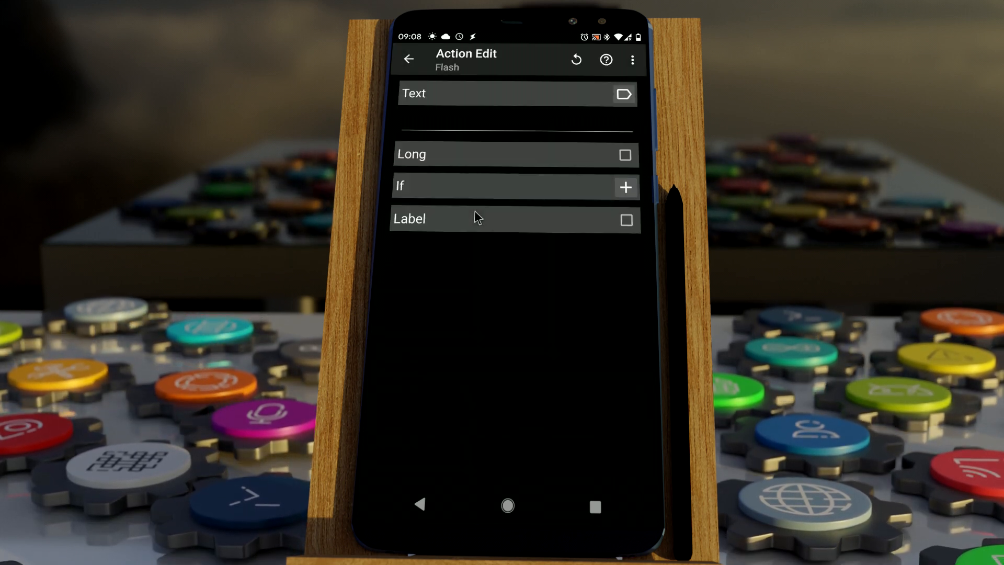
pyautogui.click(516, 123)
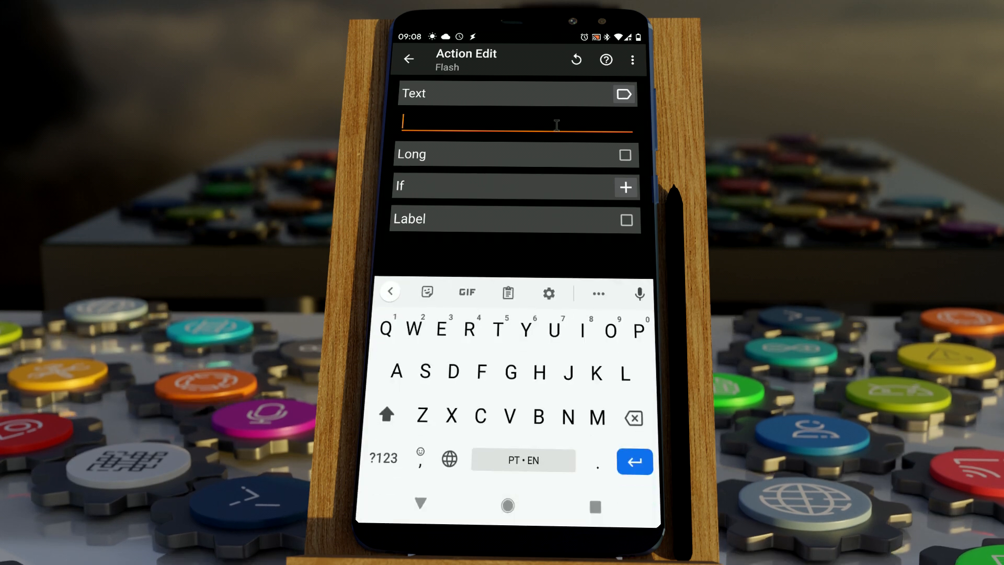
pyautogui.click(408, 59)
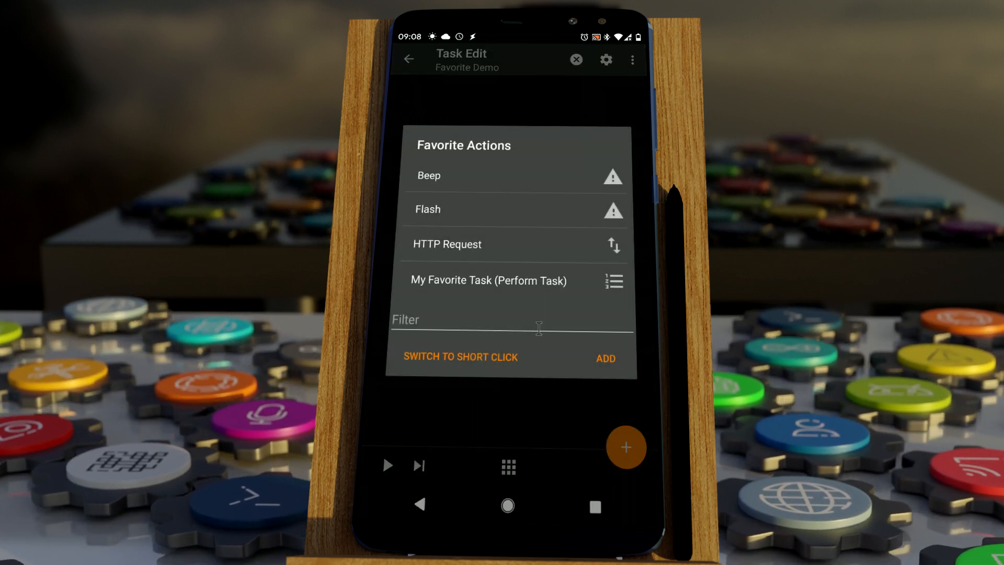
pyautogui.click(487, 280)
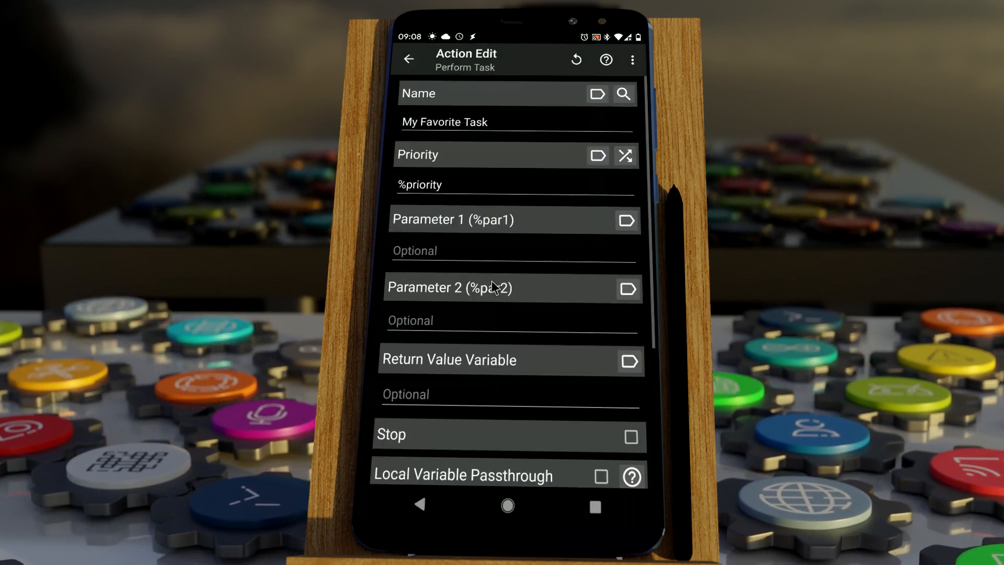
pyautogui.click(408, 59)
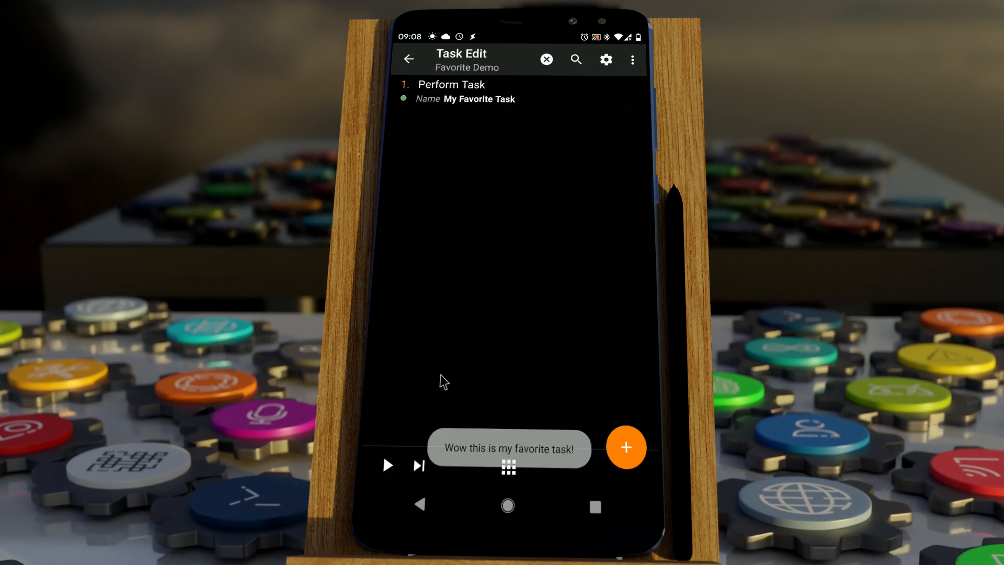